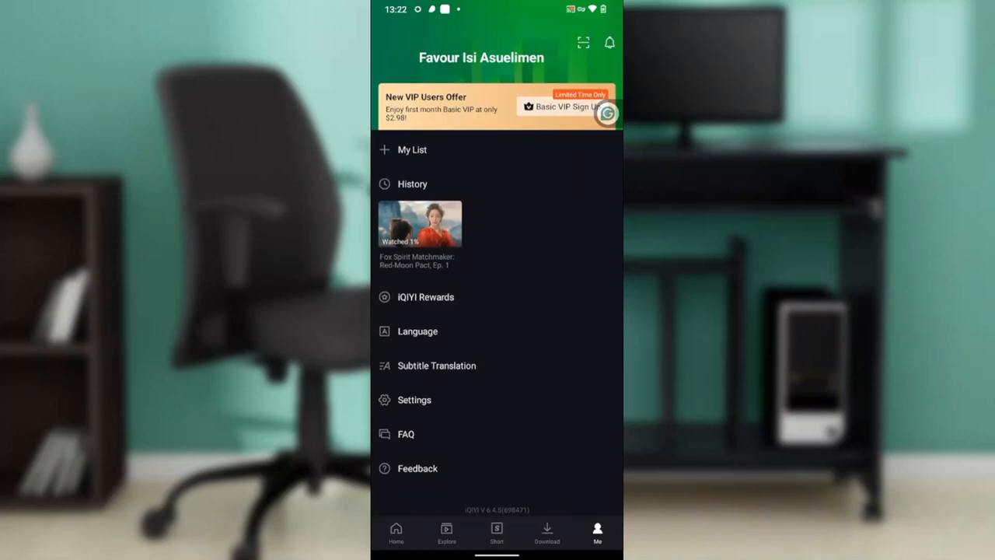
Switch from the Me page to the Home tab's recommended shows feed.
left_click(395, 532)
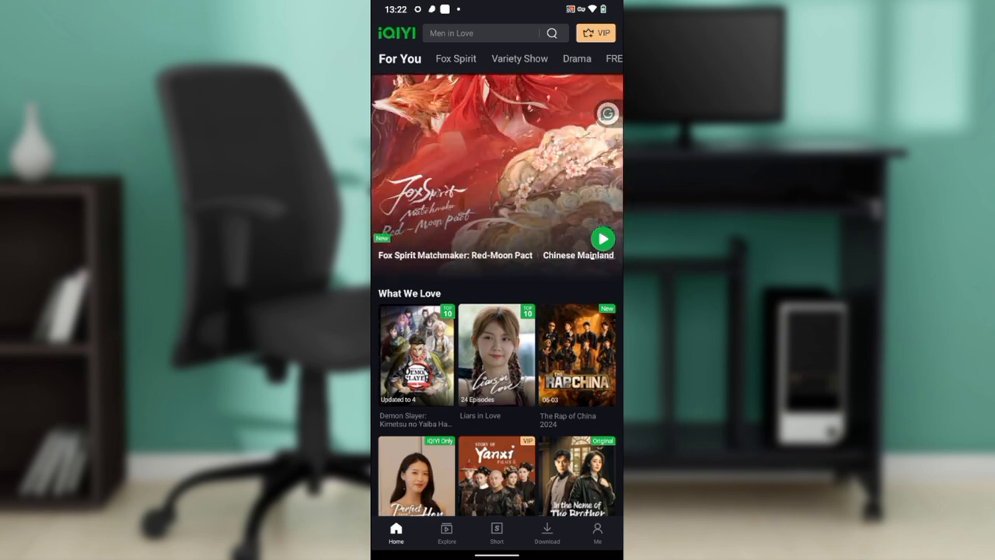
Scroll down the Home feed, then return to the Me tab's account menu.
scroll("down", 3)
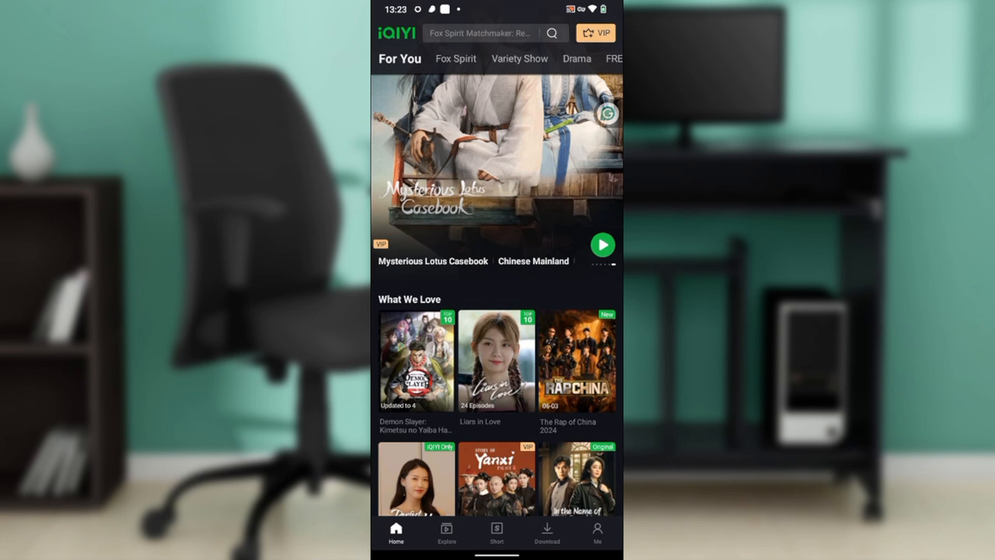
left_click(598, 535)
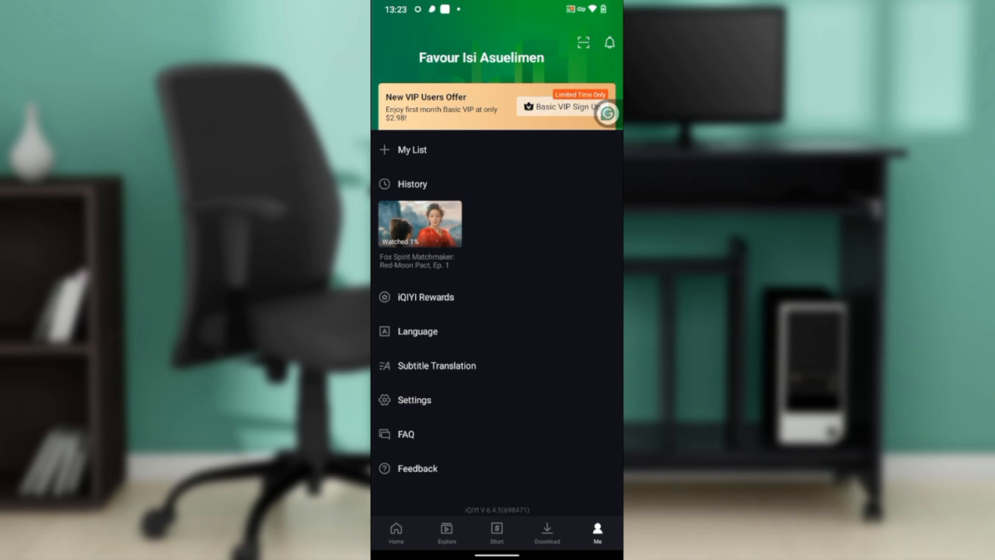
Open Language from the Me menu to view available app languages.
left_click(415, 332)
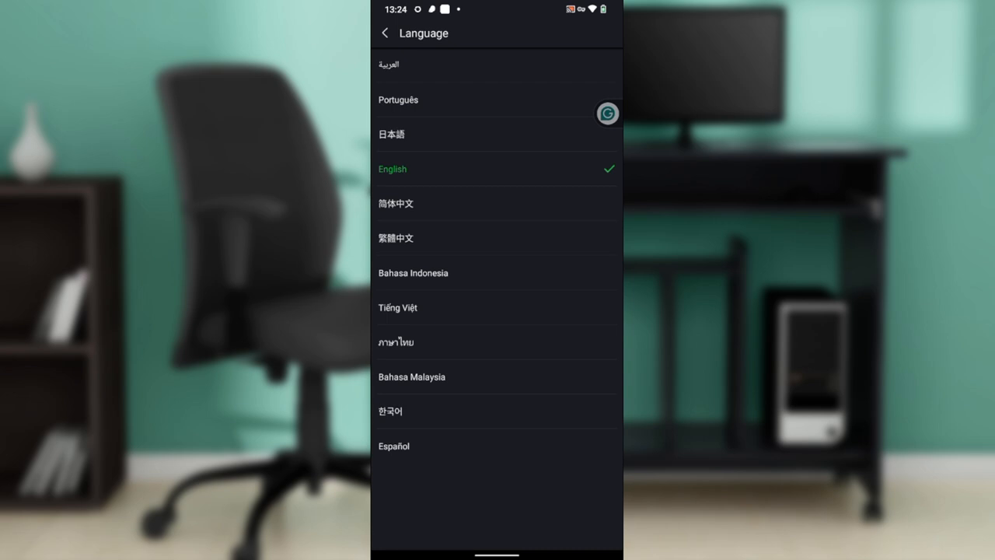
Leave the Language list with English still selected, returning to Me.
left_click(385, 32)
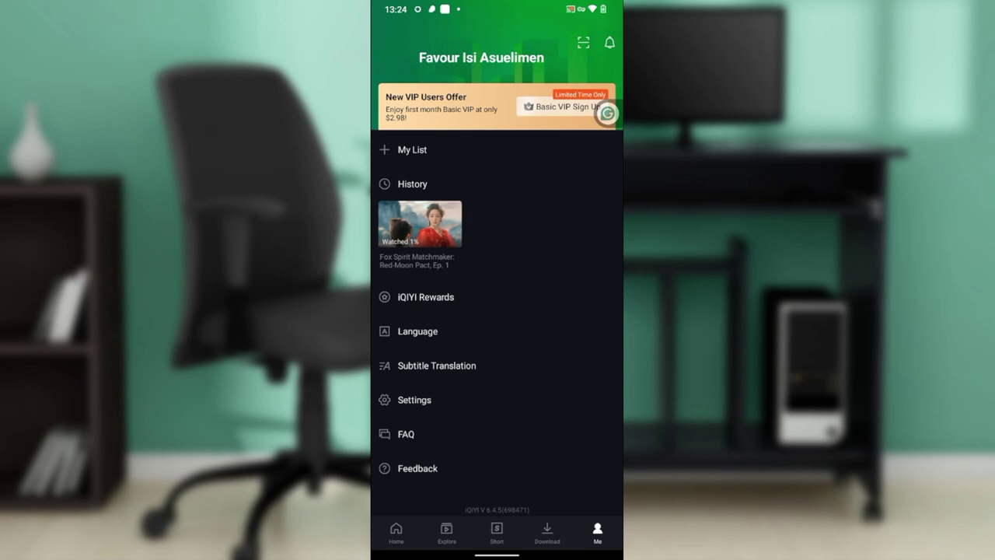